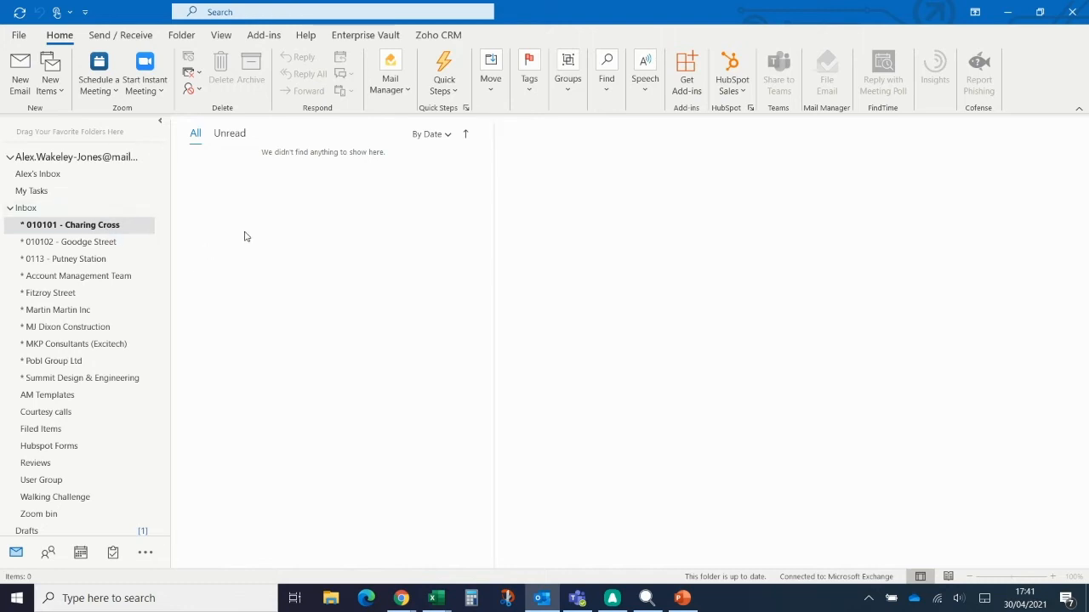
pyautogui.moveTo(344, 430)
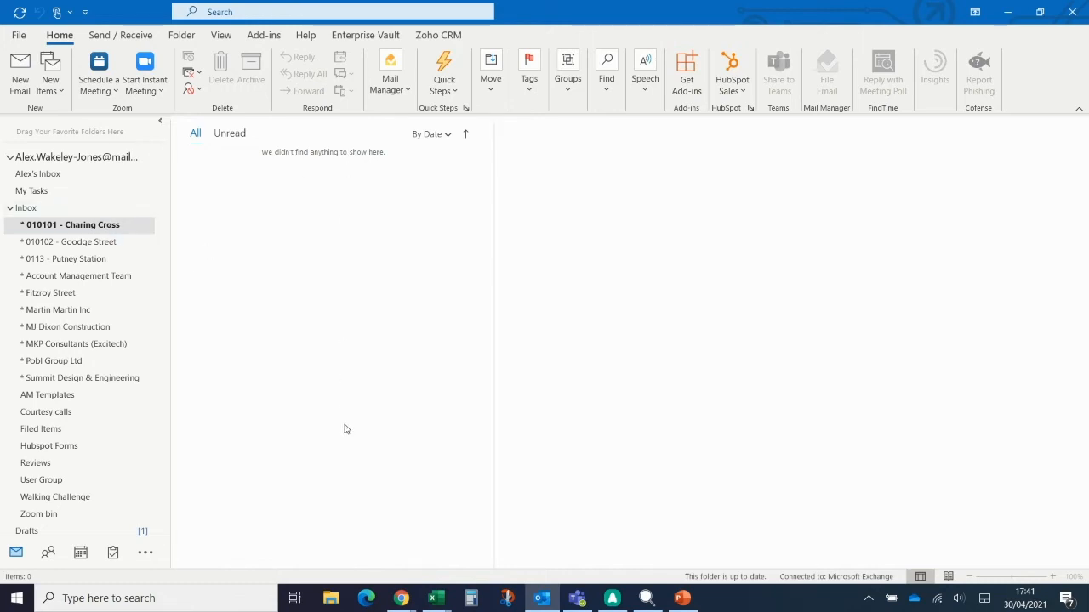
pyautogui.moveTo(346, 444)
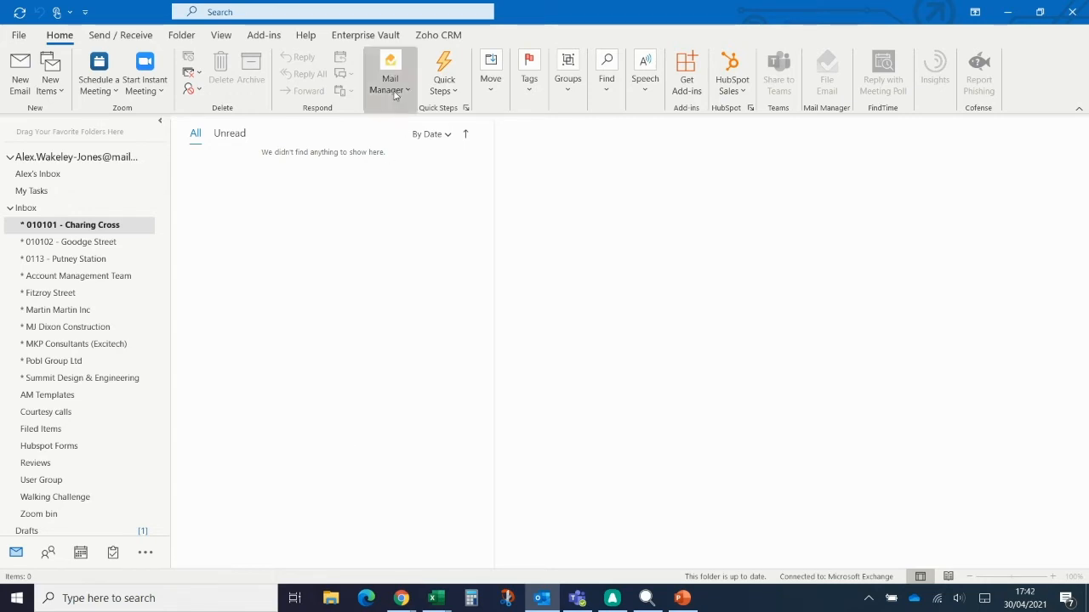
# Show Mail Manager User Preferences on the Filing settings with drop folders displaying 10 folders
pyautogui.click(390, 72)
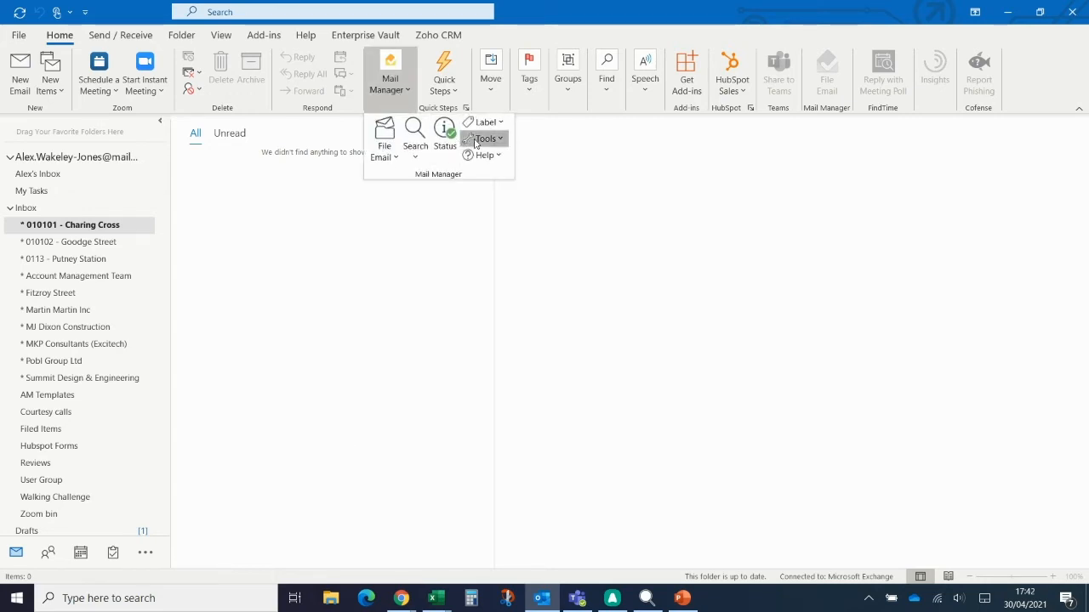
pyautogui.click(490, 185)
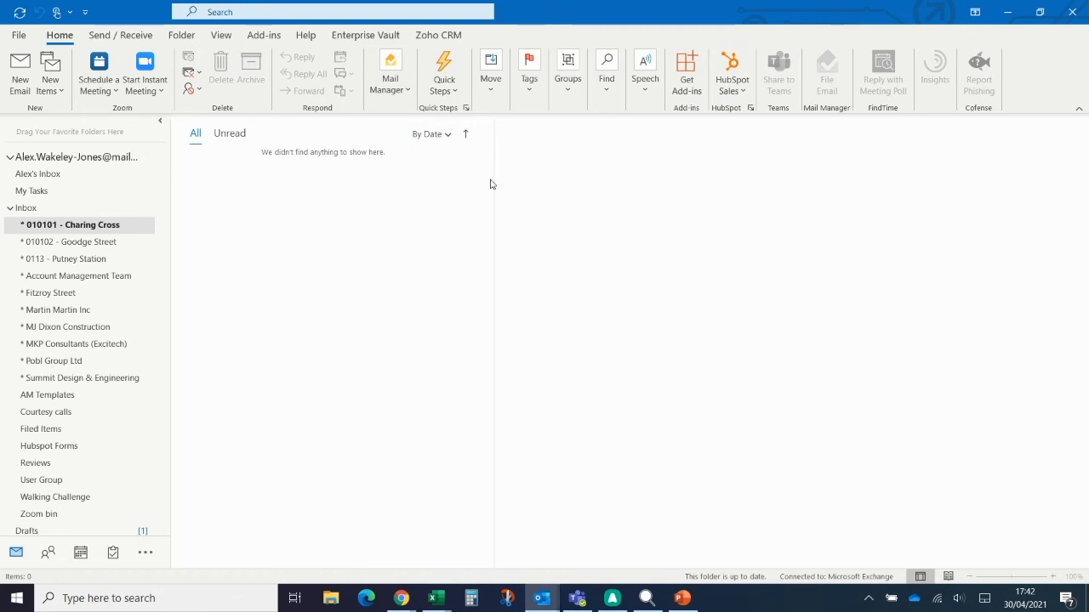
pyautogui.click(390, 72)
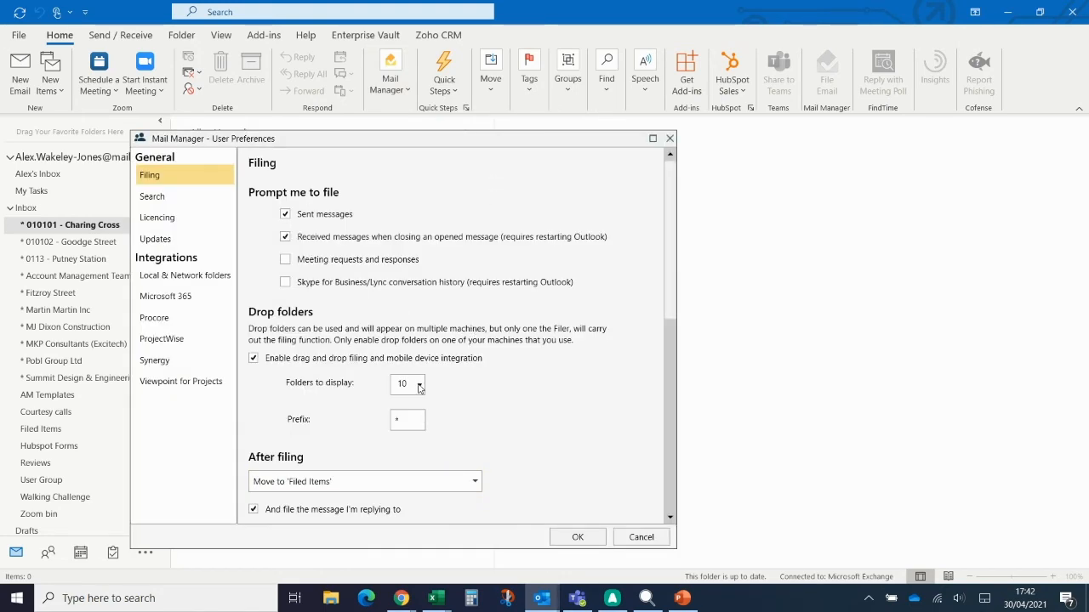
pyautogui.moveTo(445, 384)
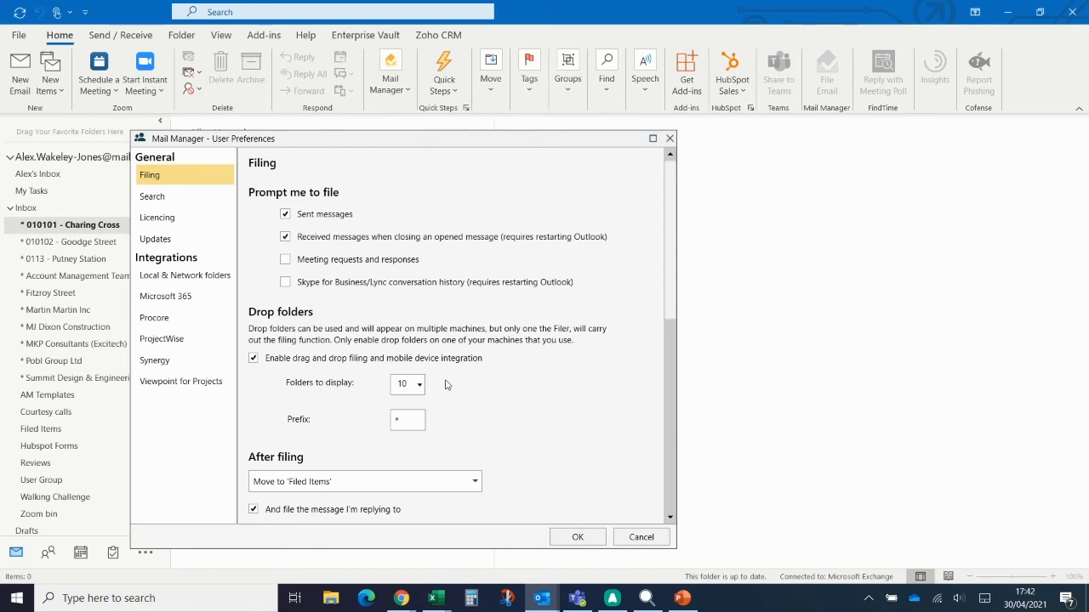
pyautogui.moveTo(420, 388)
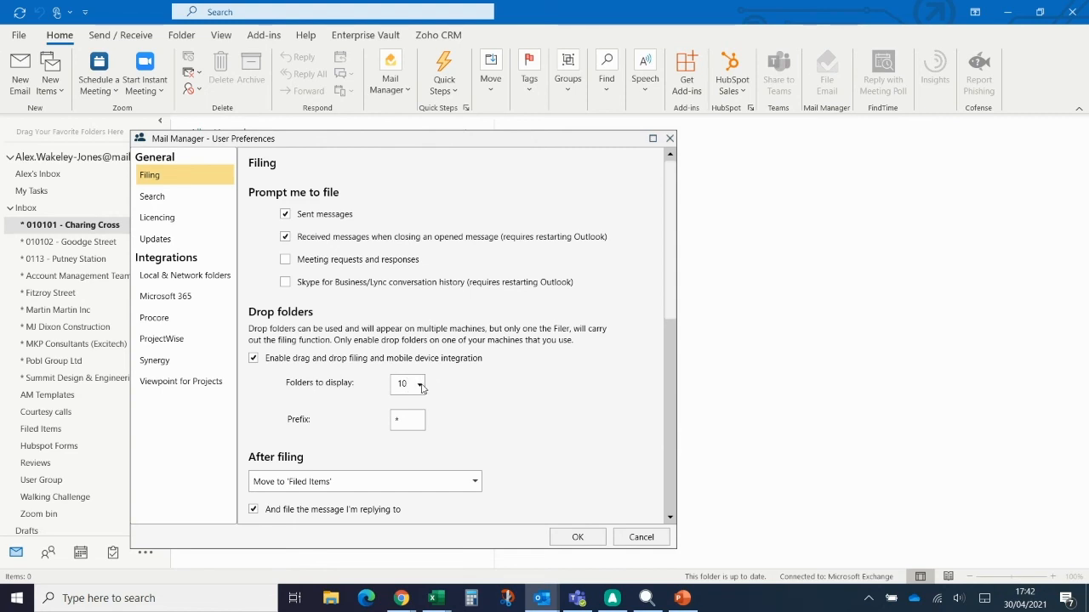
pyautogui.moveTo(491, 388)
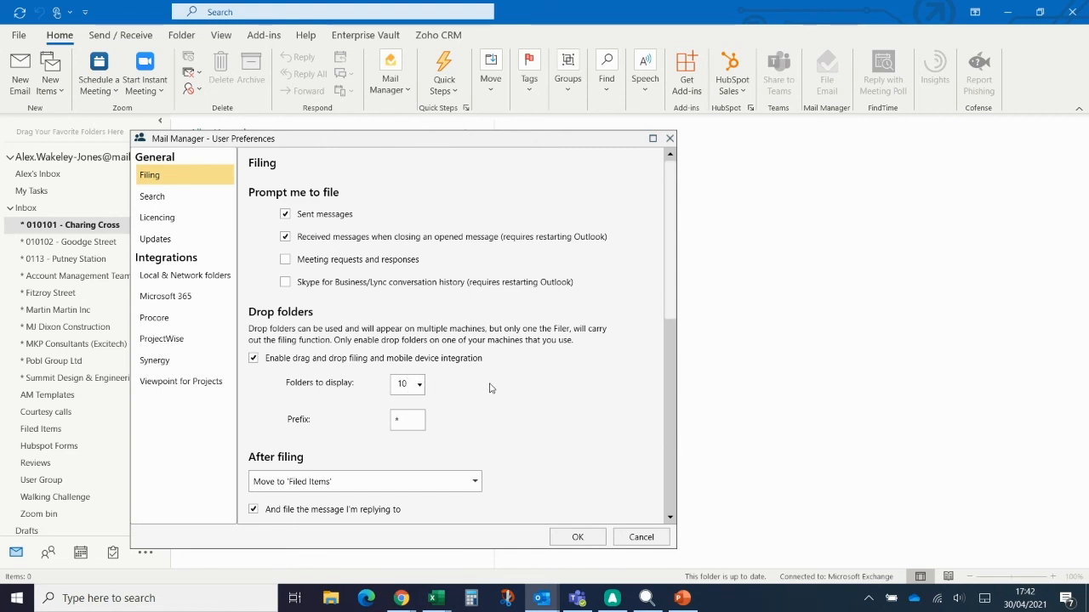